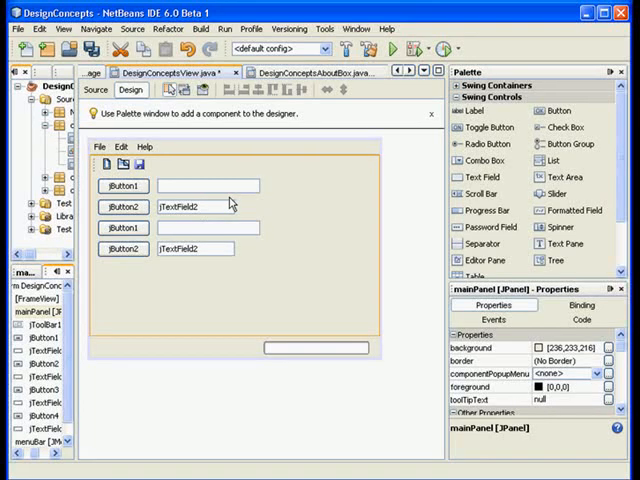
mouse_move(319, 189)
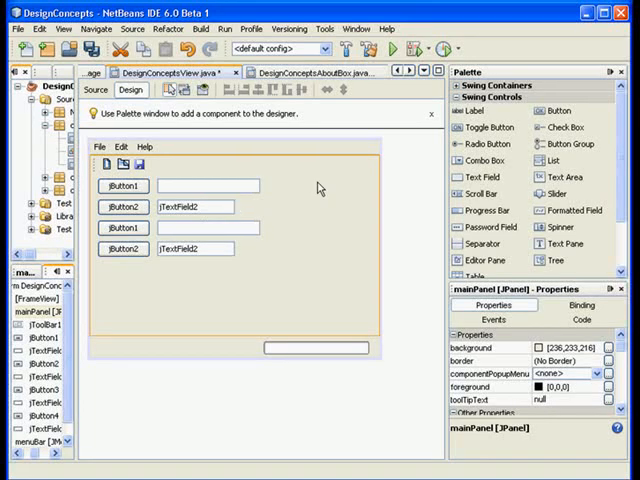
mouse_move(183, 207)
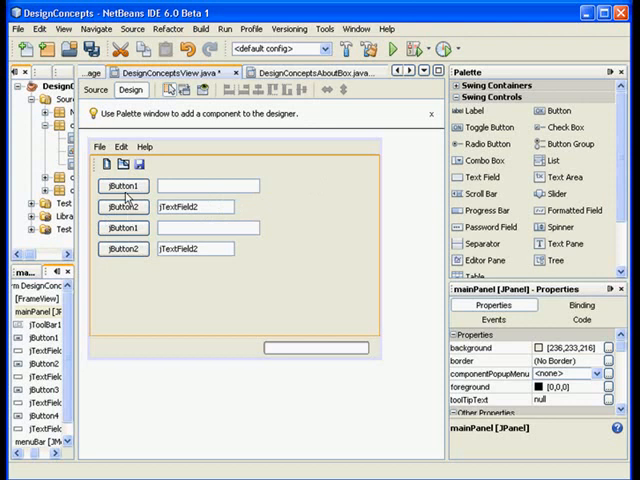
Label the first two buttons ABC and A and clear all four text fields.
click(124, 185)
text(ABC)
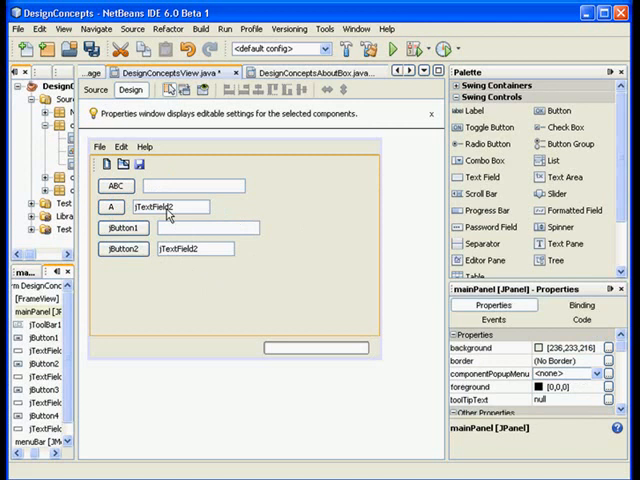
click(176, 206)
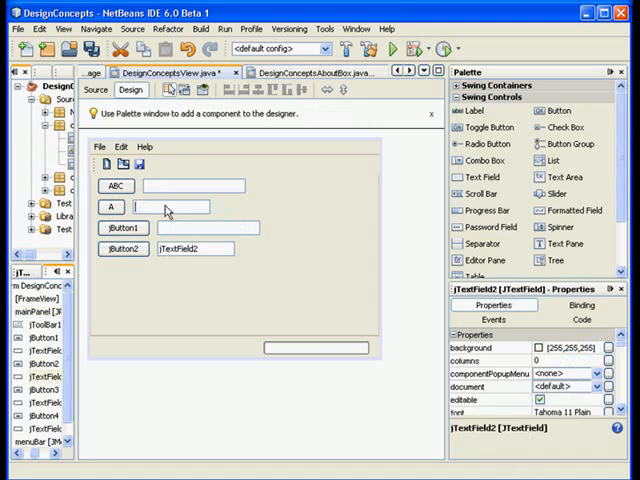
click(195, 248)
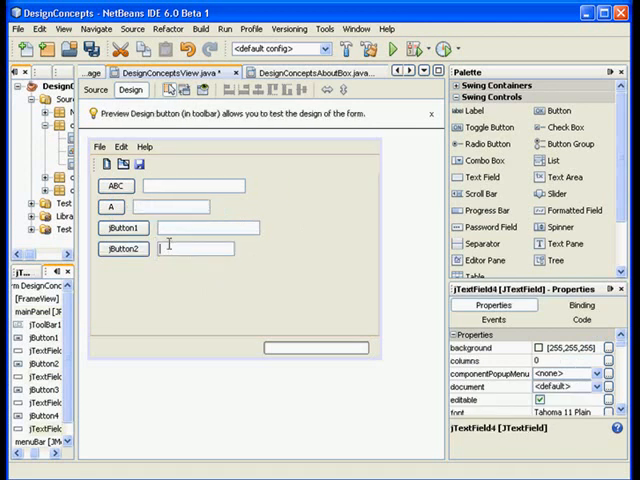
click(250, 275)
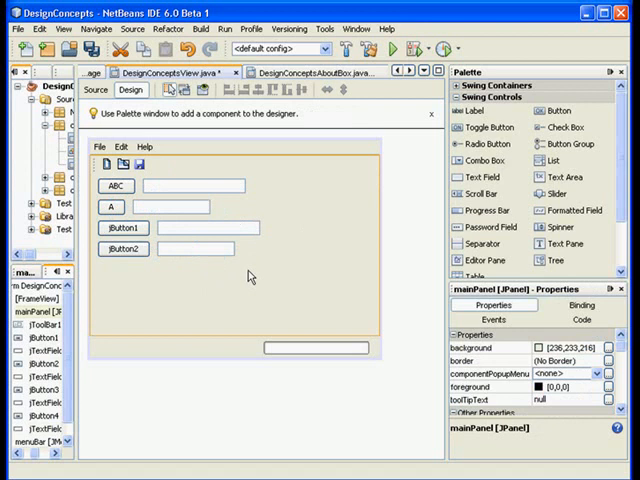
mouse_move(257, 271)
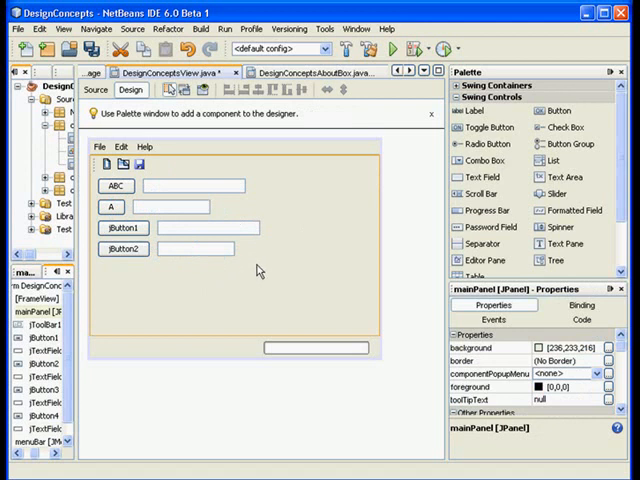
mouse_move(295, 181)
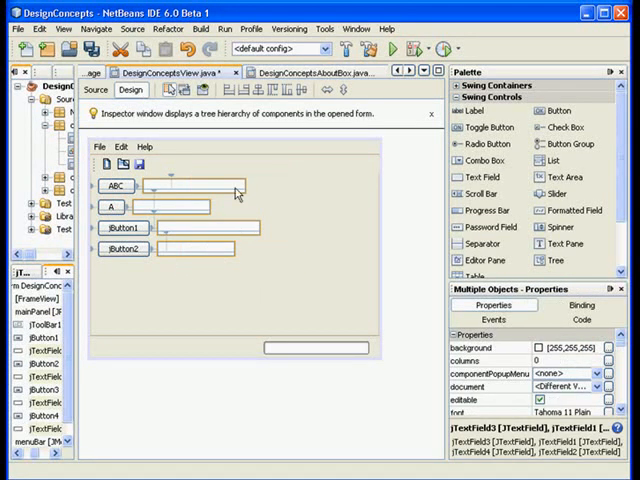
Apply Same Size > Same Width to the four selected text fields.
right_click(235, 190)
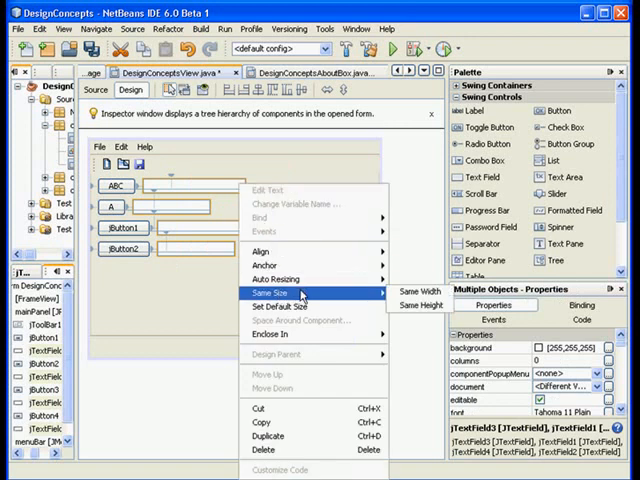
mouse_move(418, 290)
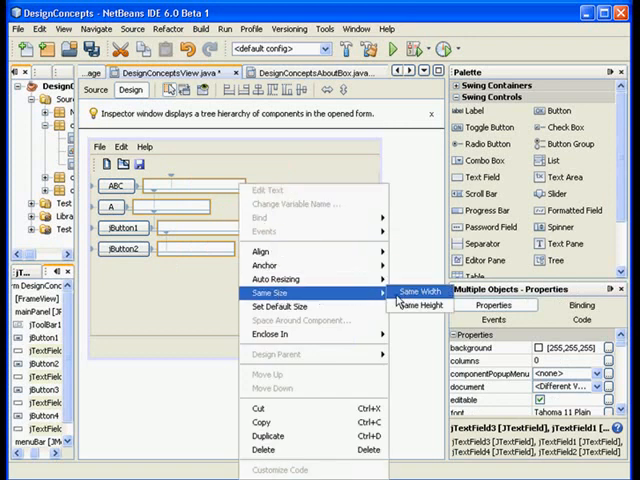
click(417, 291)
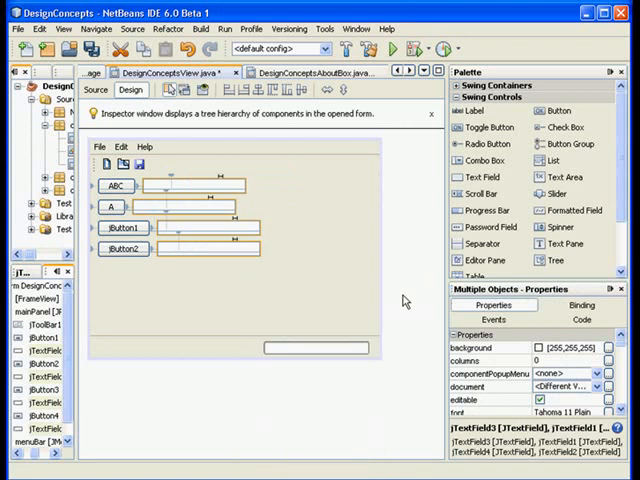
mouse_move(270, 198)
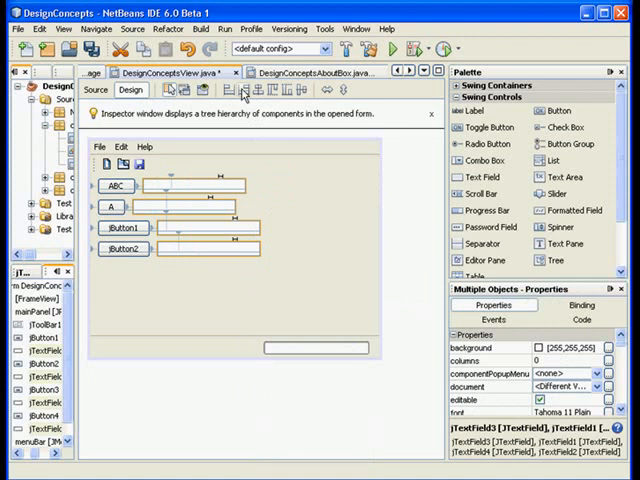
mouse_move(234, 90)
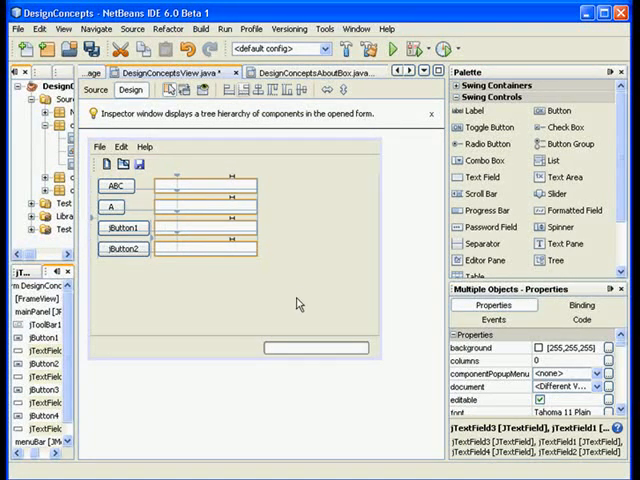
mouse_move(263, 281)
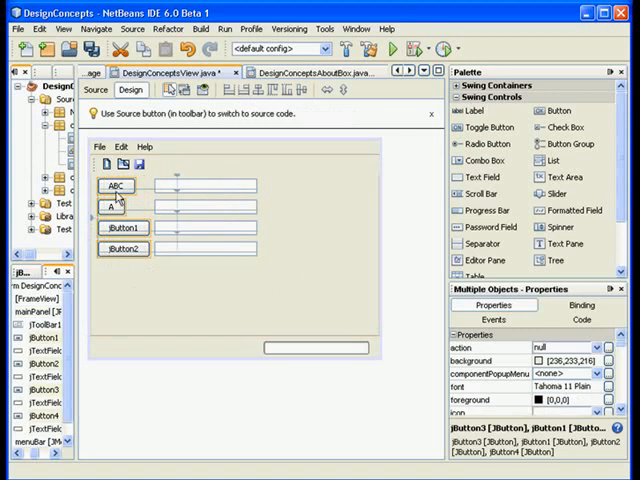
Give the selected buttons the same width and relabel the third button AB.
right_click(111, 188)
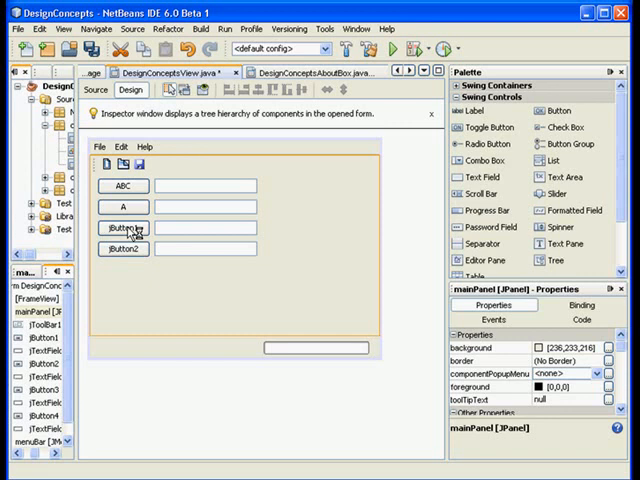
click(123, 228)
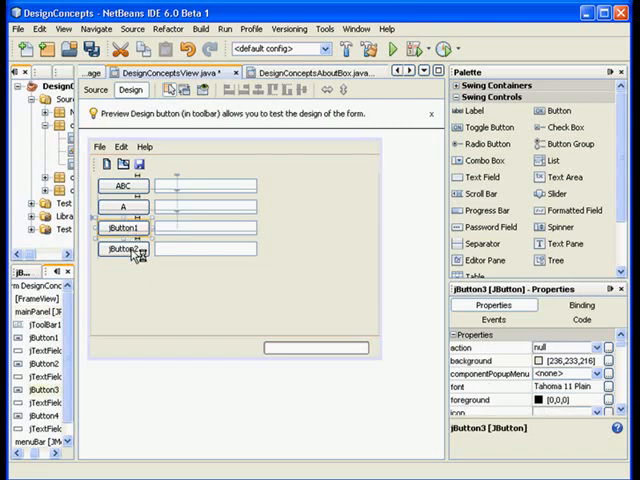
click(124, 228)
text(AB)
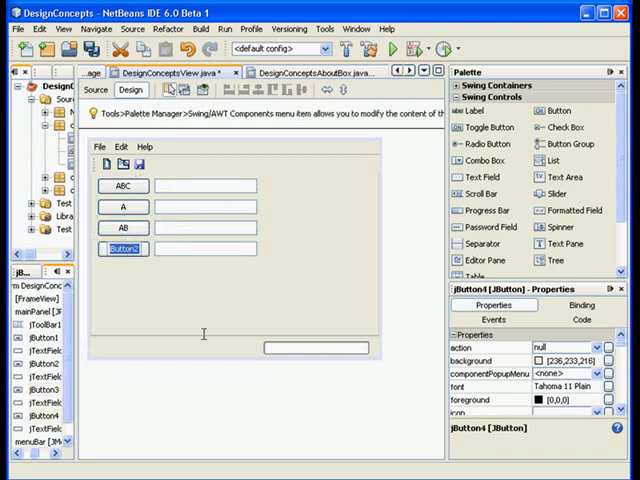
mouse_move(200, 335)
text(Insert Record)
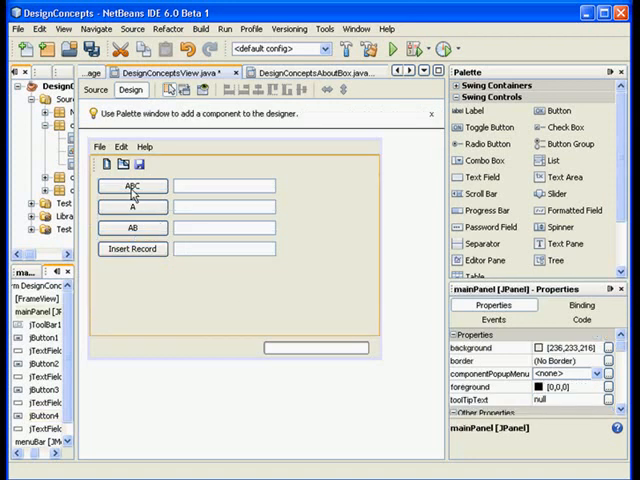
mouse_move(185, 318)
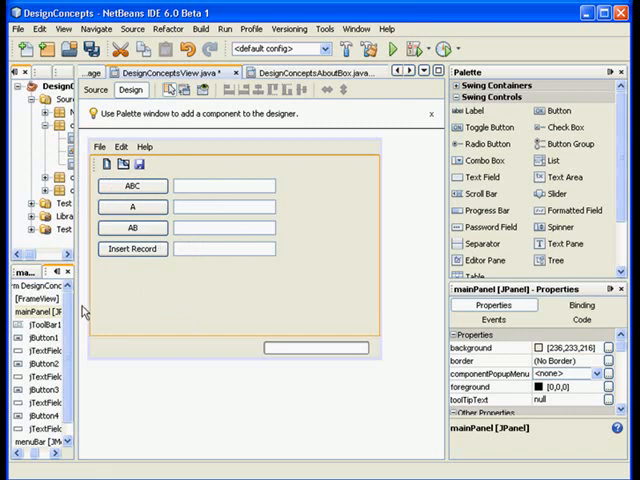
mouse_move(180, 260)
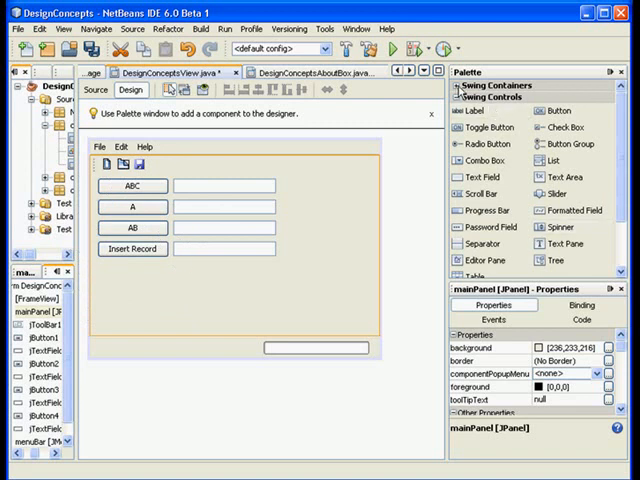
Expand the Swing Containers category in the Palette.
click(482, 85)
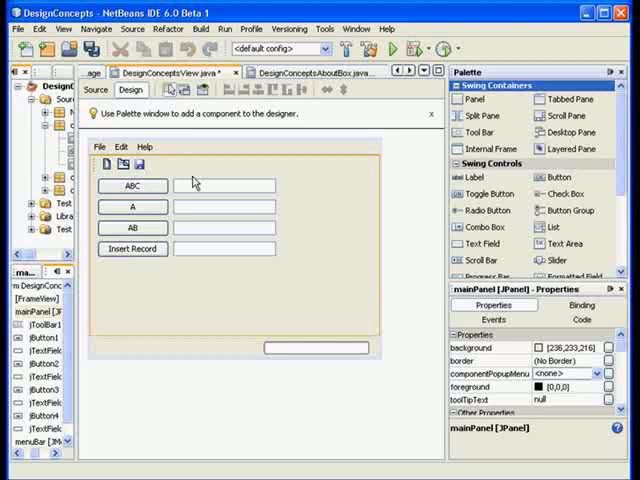
mouse_move(238, 200)
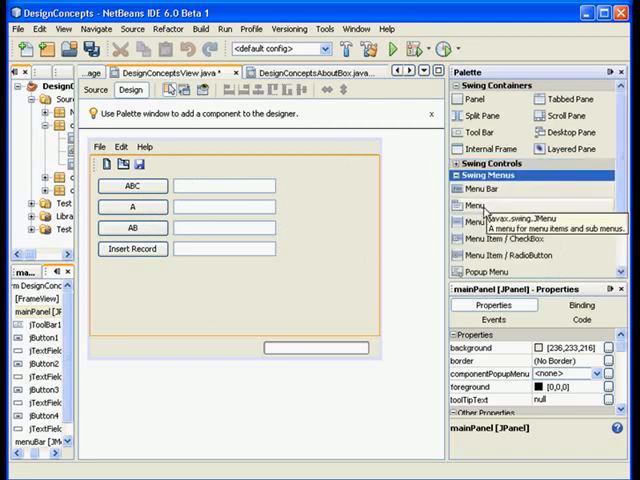
mouse_move(338, 289)
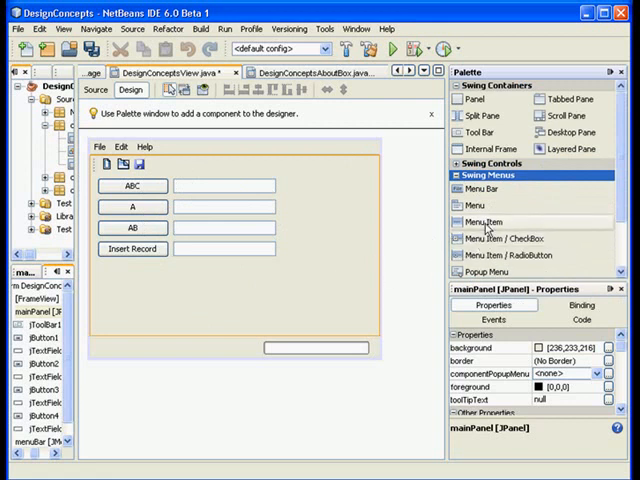
mouse_move(488, 224)
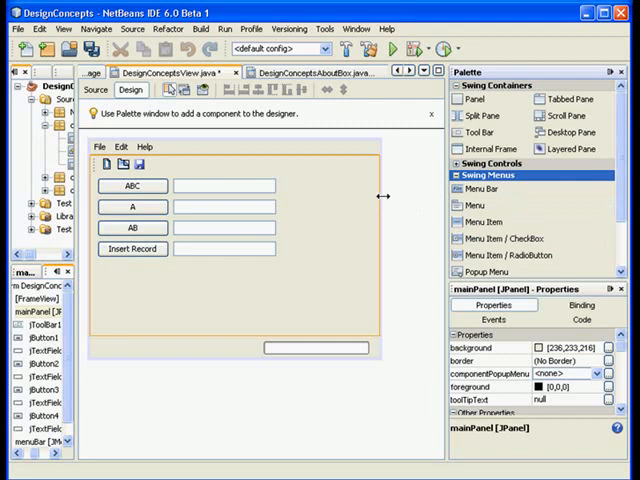
mouse_move(345, 260)
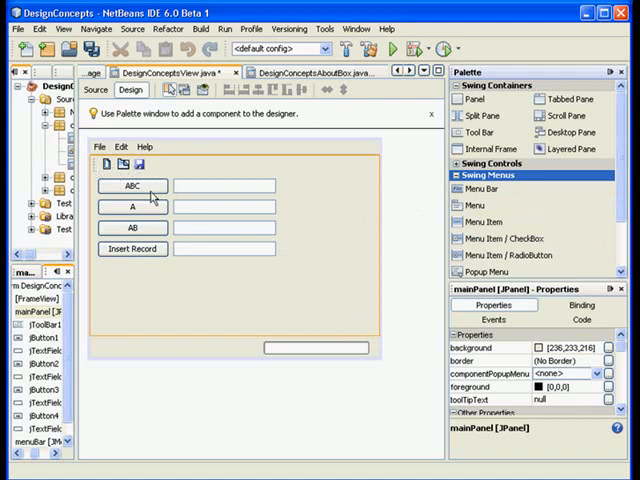
mouse_move(305, 273)
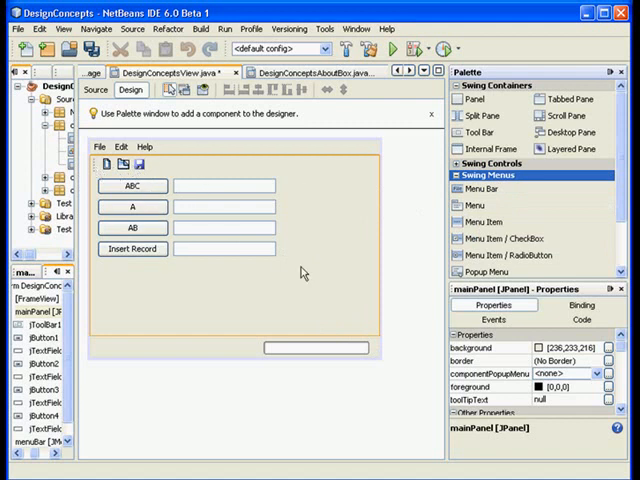
mouse_move(335, 265)
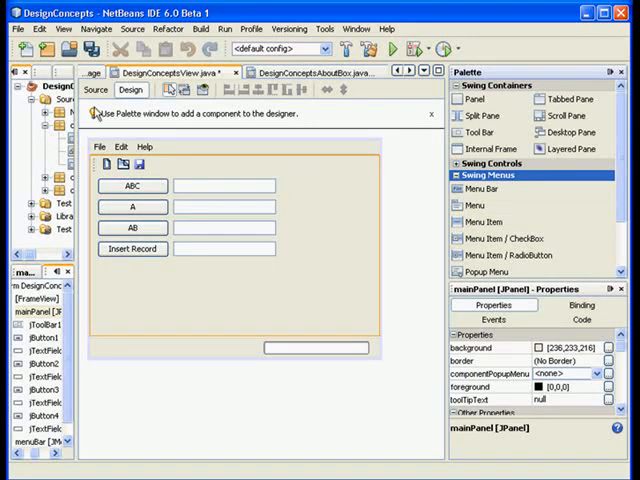
mouse_move(310, 130)
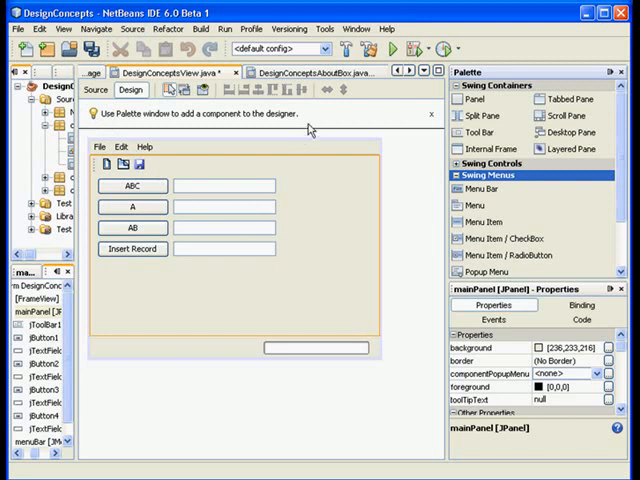
Switch to Small Toolbar Icons from the View > Toolbars menu.
click(66, 28)
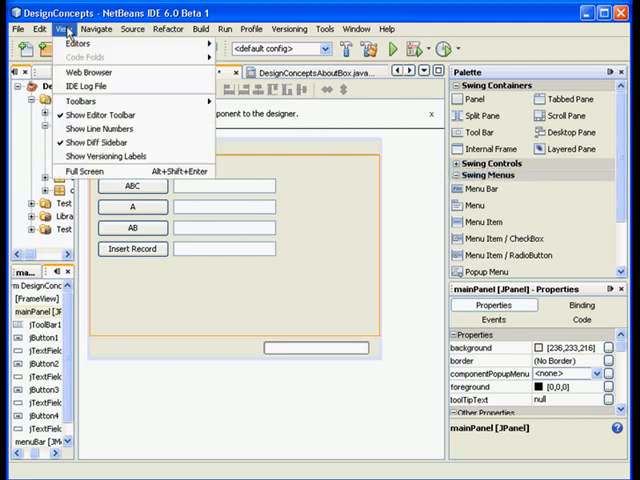
mouse_move(98, 93)
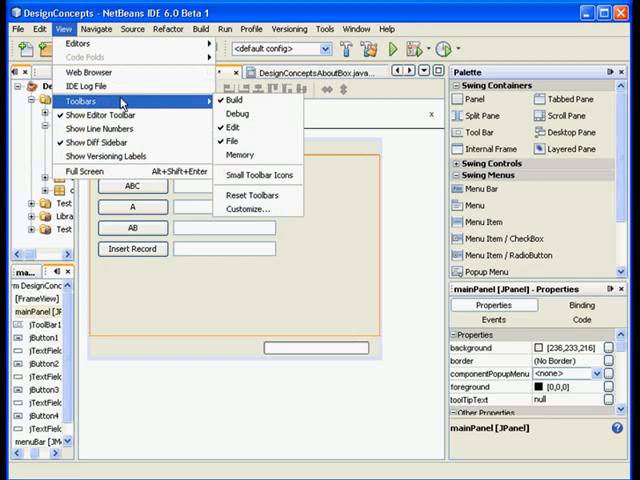
mouse_move(258, 175)
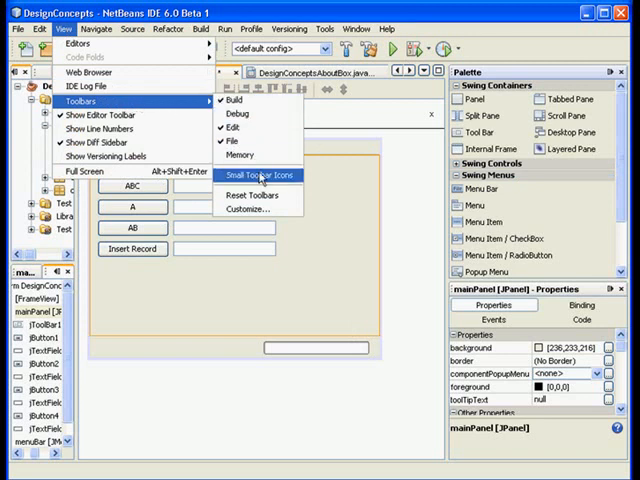
mouse_move(262, 181)
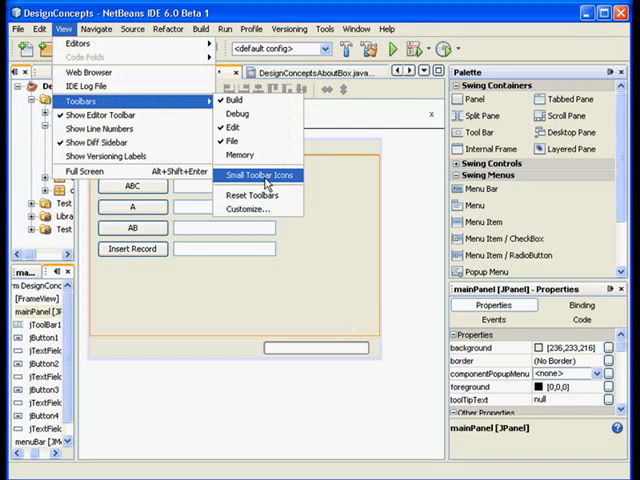
click(257, 175)
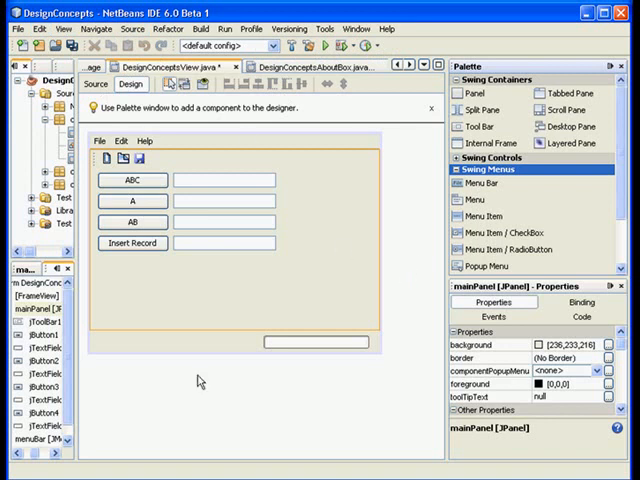
mouse_move(285, 243)
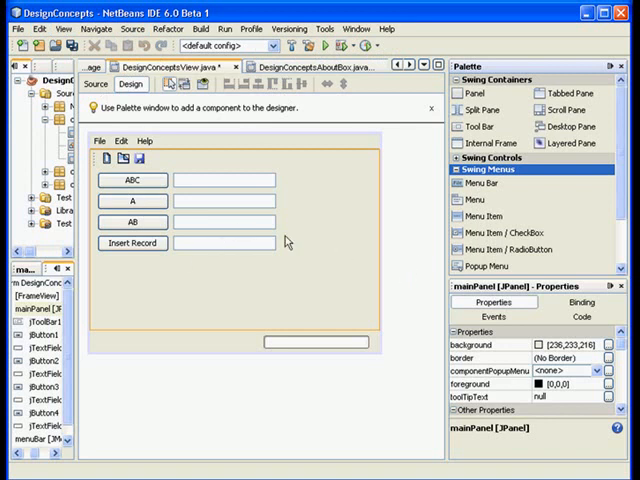